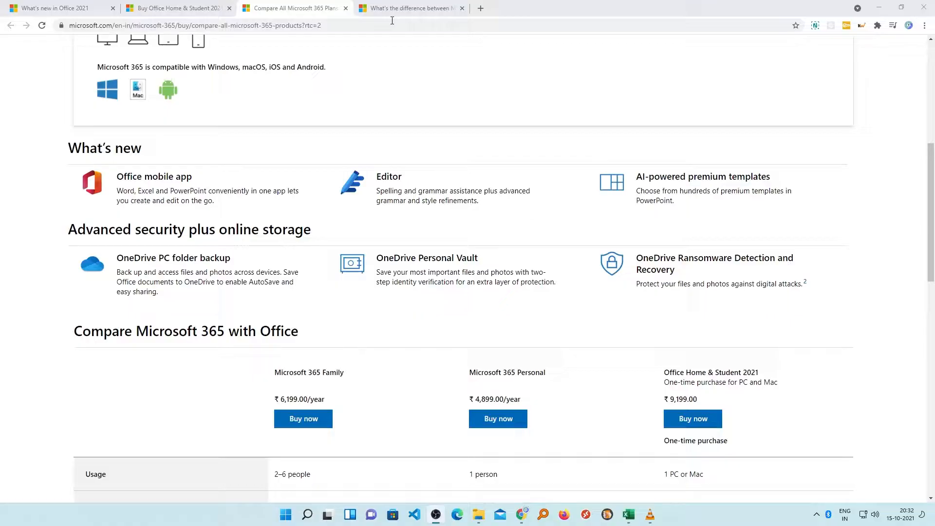
- Read the Microsoft 365 vs Office 2021 comparison table, then open the Office Home & Student 2021 page
{"action": "left_click", "coordinate": [409, 8]}
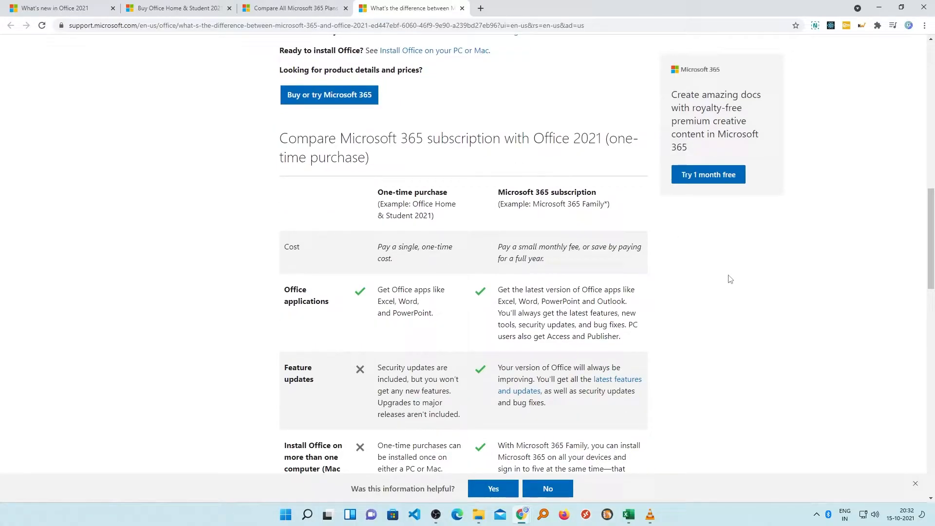
{"action": "scroll", "scroll_direction": "down", "scroll_amount": 3}
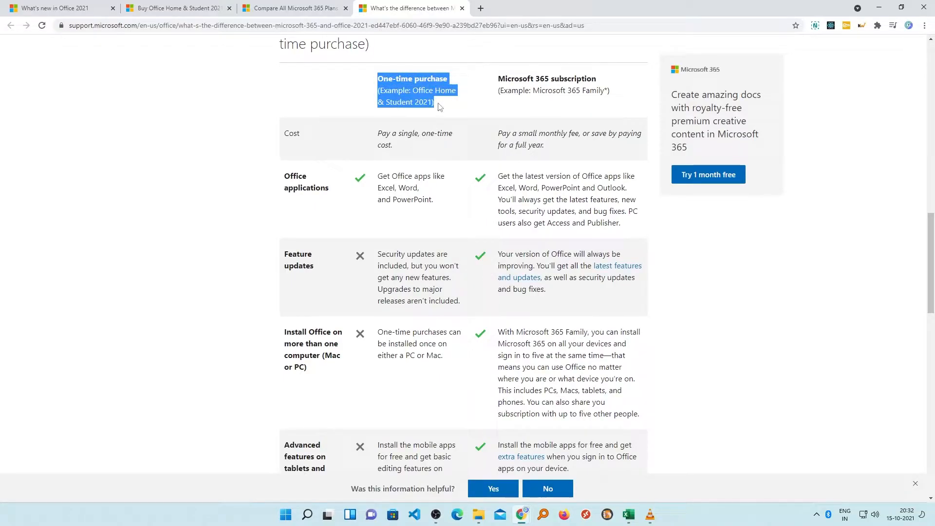
{"action": "scroll", "scroll_direction": "up", "scroll_amount": 3}
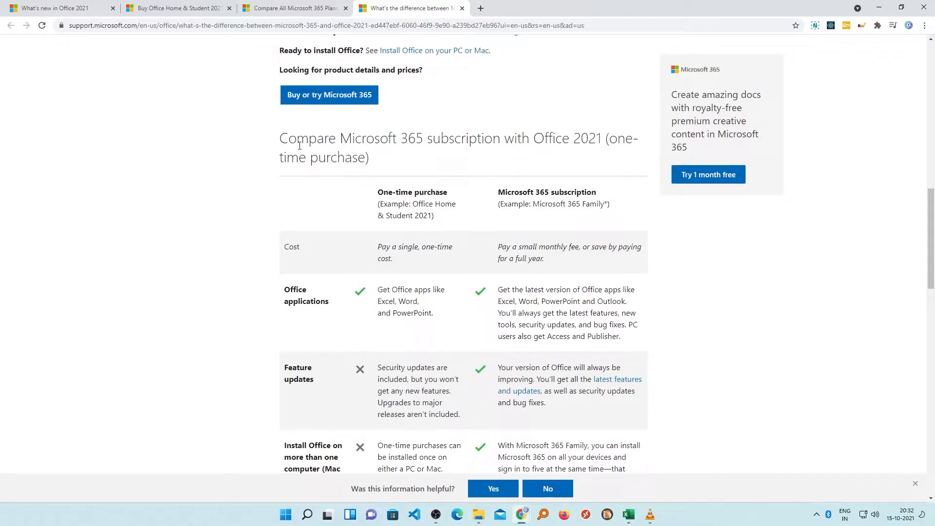
{"action": "mouse_move", "coordinate": [501, 196]}
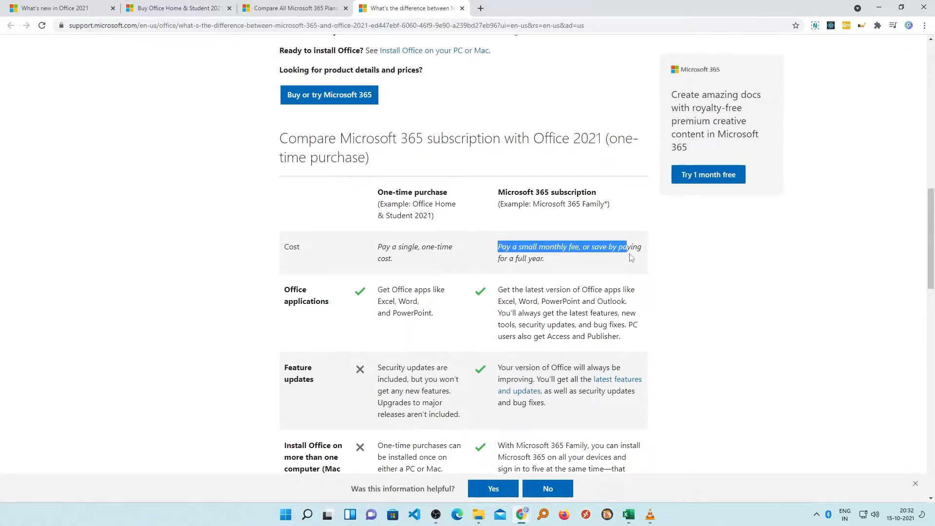
{"action": "left_click", "coordinate": [586, 281]}
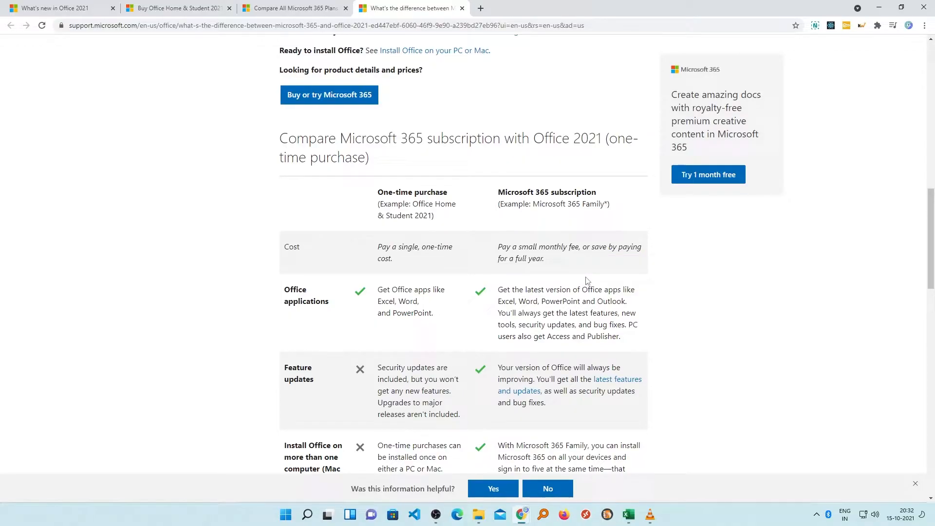
{"action": "scroll", "scroll_direction": "down", "scroll_amount": 3}
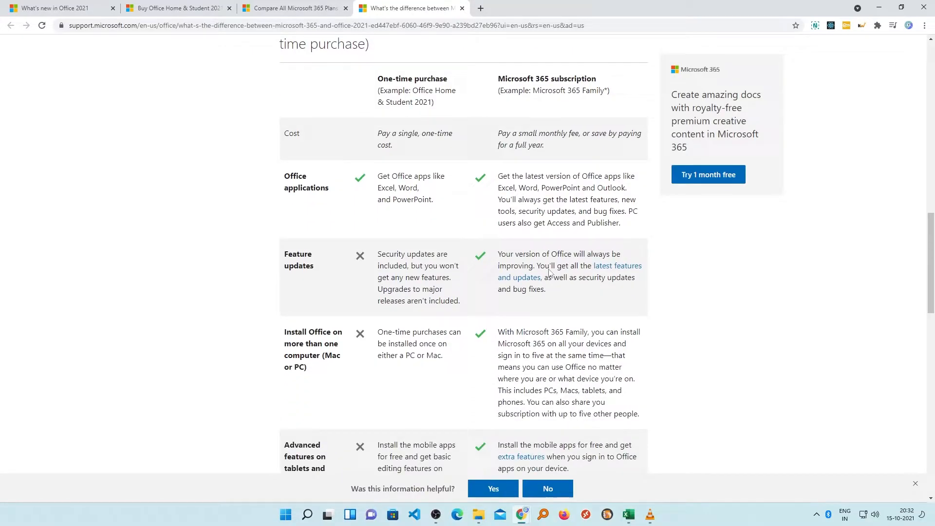
{"action": "mouse_move", "coordinate": [353, 256]}
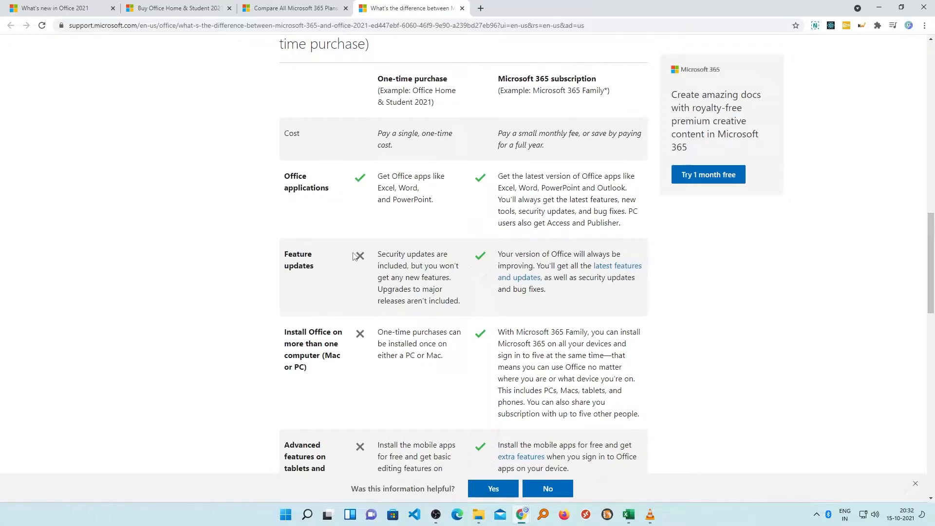
{"action": "double_click", "coordinate": [386, 253]}
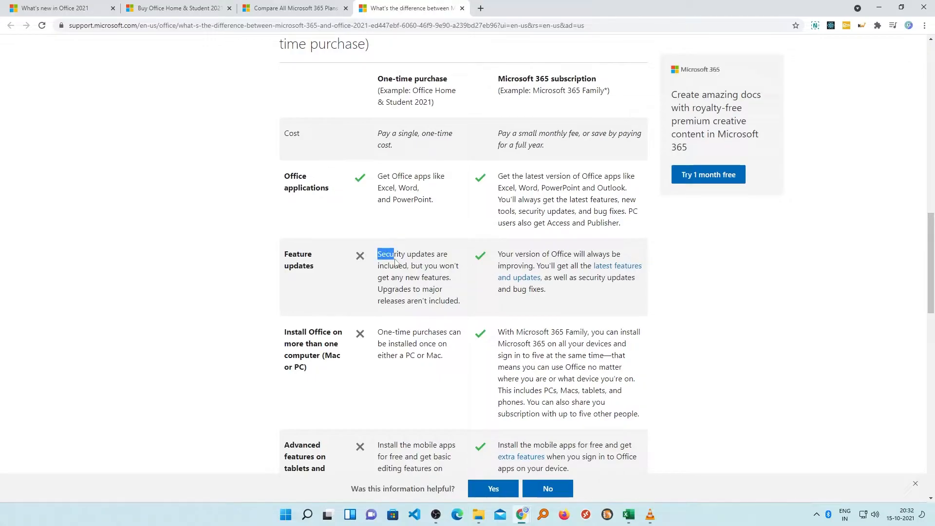
{"action": "left_click", "coordinate": [427, 272]}
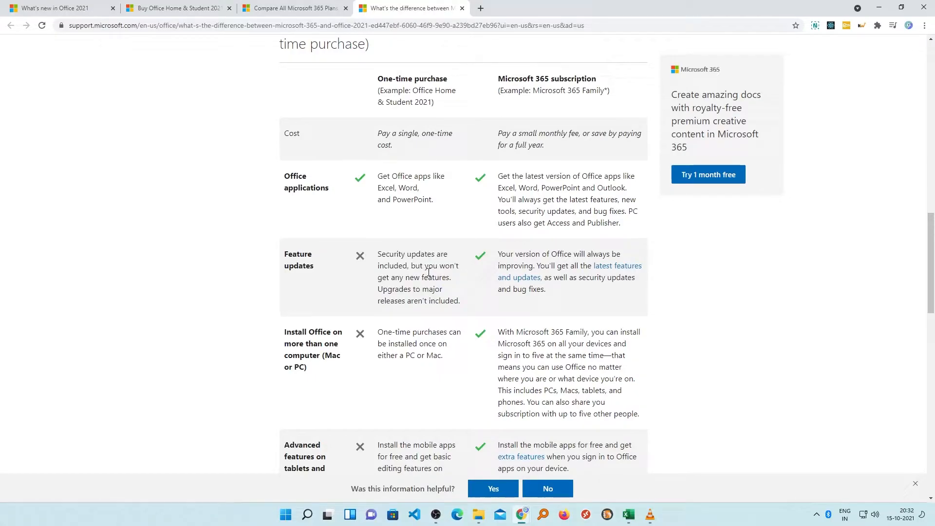
{"action": "left_click", "coordinate": [176, 8]}
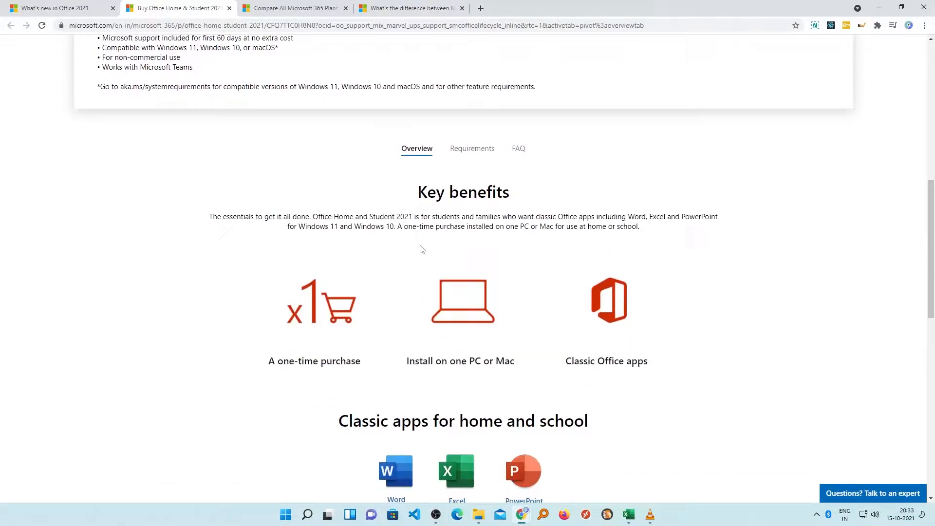
- Return to the plan comparison of Microsoft 365 Family, Personal and Office Home & Student 2021 prices
{"action": "left_click", "coordinate": [292, 7]}
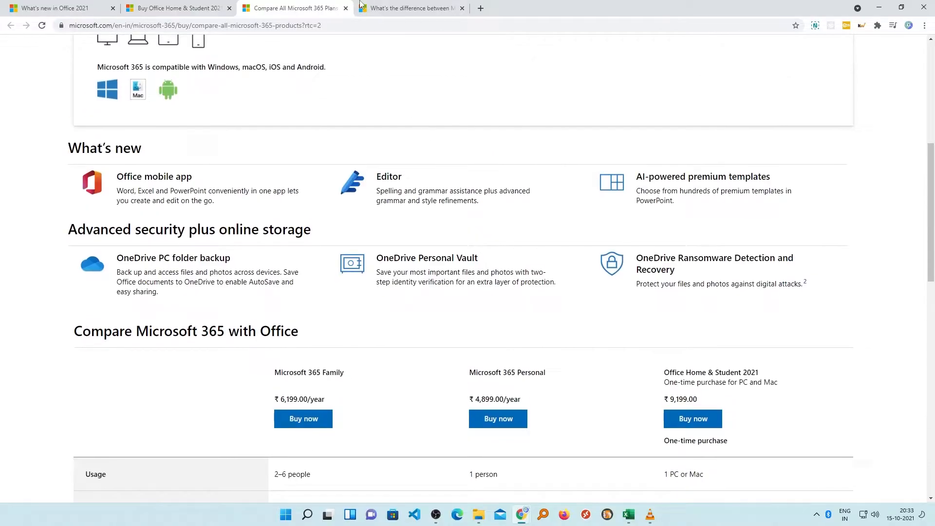
{"action": "left_click", "coordinate": [409, 7]}
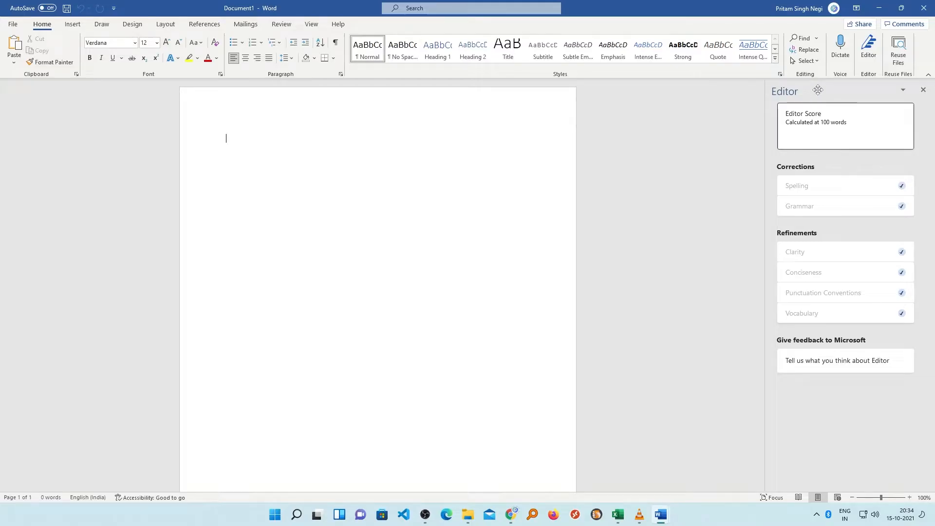
- Briefly start and stop dictation in Word, then launch PowerPoint from the Start menu
{"action": "left_click", "coordinate": [839, 48]}
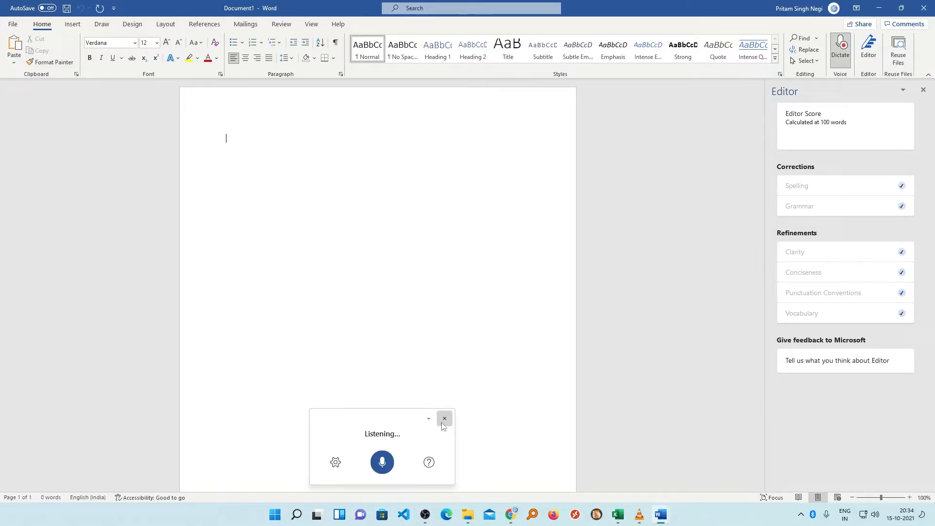
{"action": "left_click", "coordinate": [444, 418]}
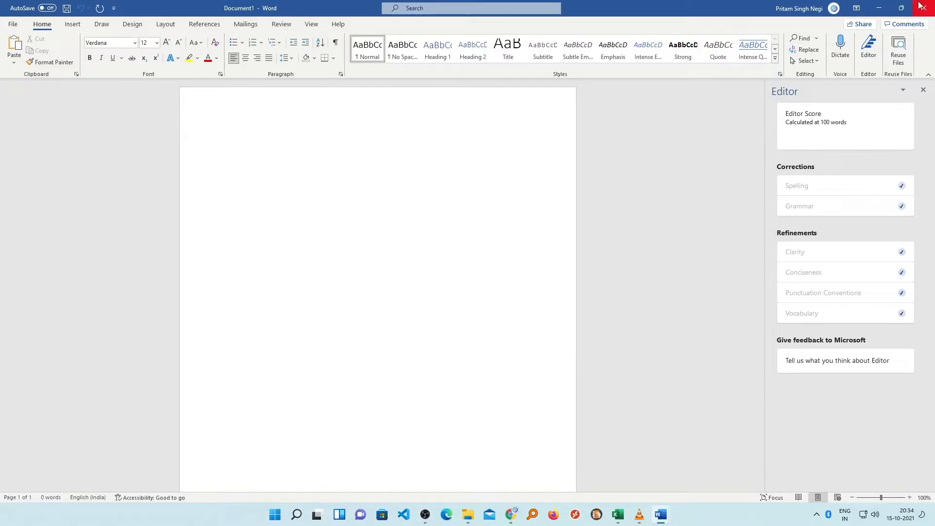
{"action": "left_click", "coordinate": [274, 514]}
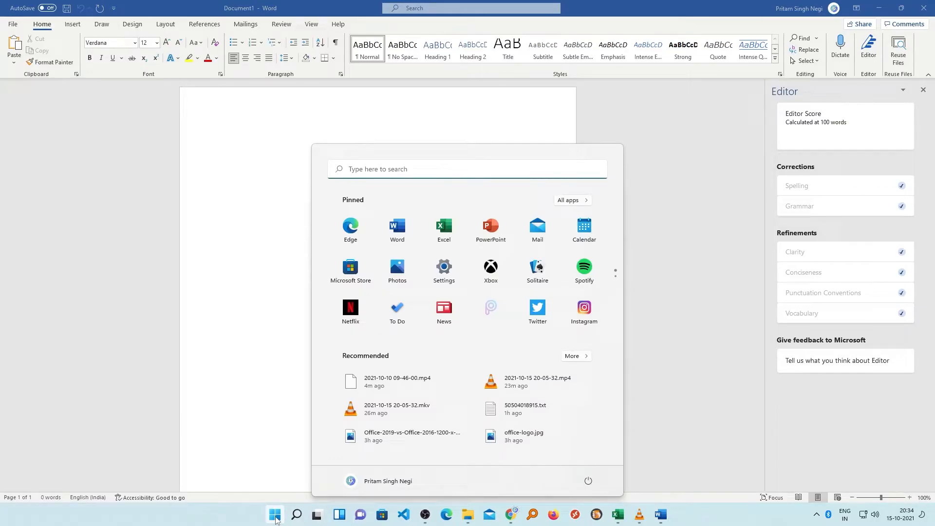
{"action": "left_click", "coordinate": [490, 229]}
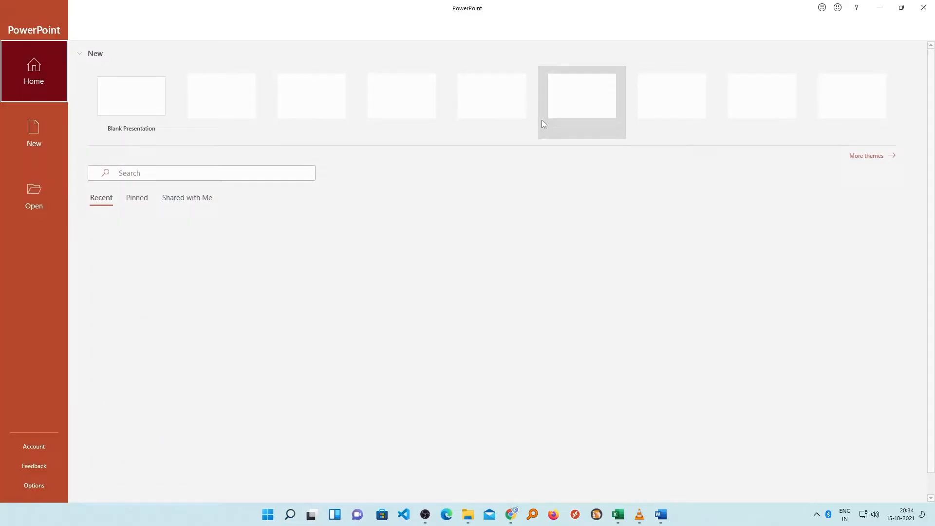
- Create a blank presentation and apply suggested title slide designs, such as blue sky and clouds
{"action": "left_click", "coordinate": [130, 96]}
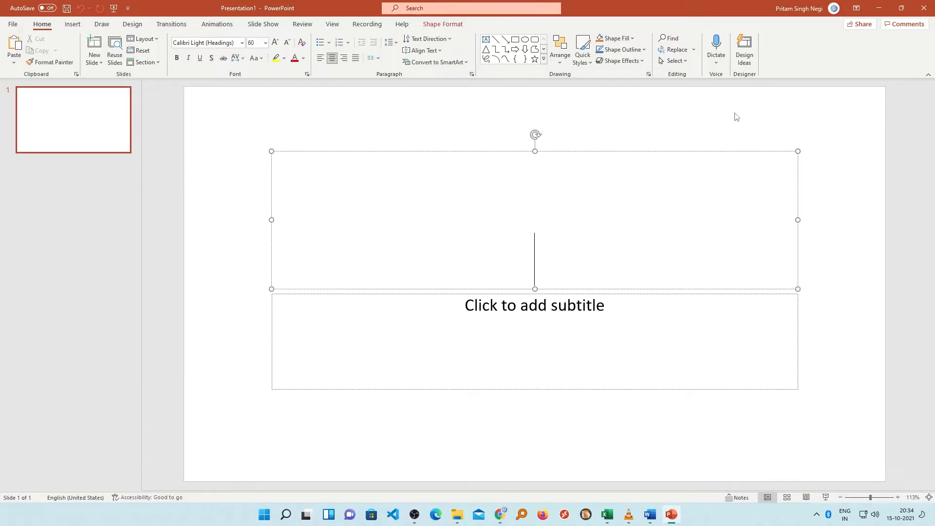
{"action": "left_click", "coordinate": [744, 50]}
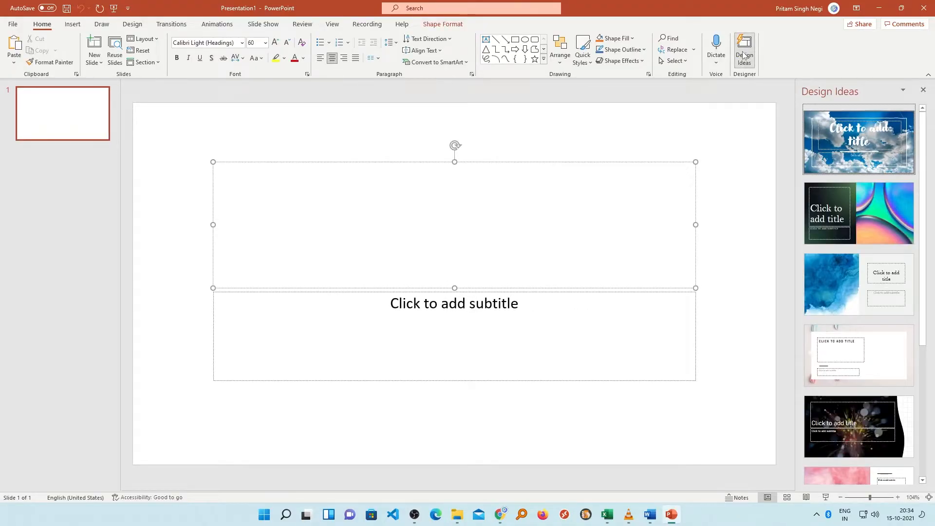
{"action": "left_click", "coordinate": [857, 141]}
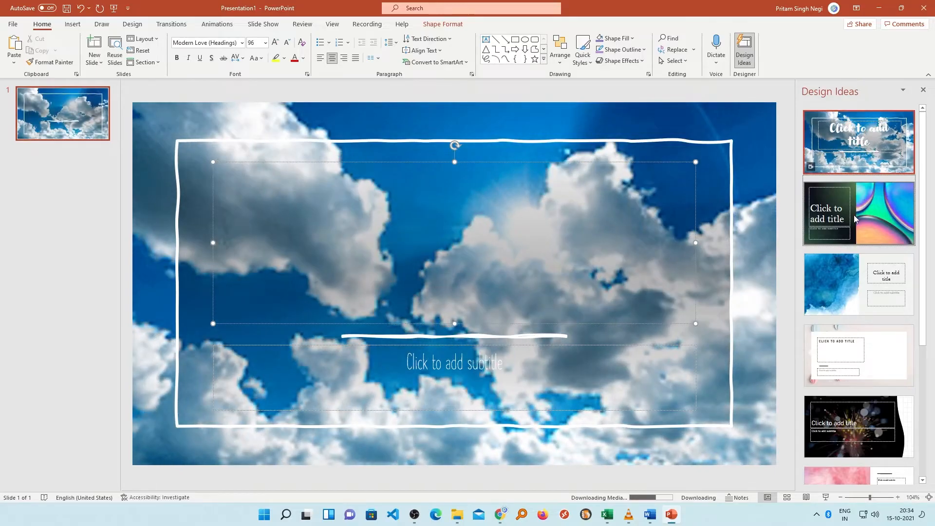
{"action": "left_click", "coordinate": [857, 213]}
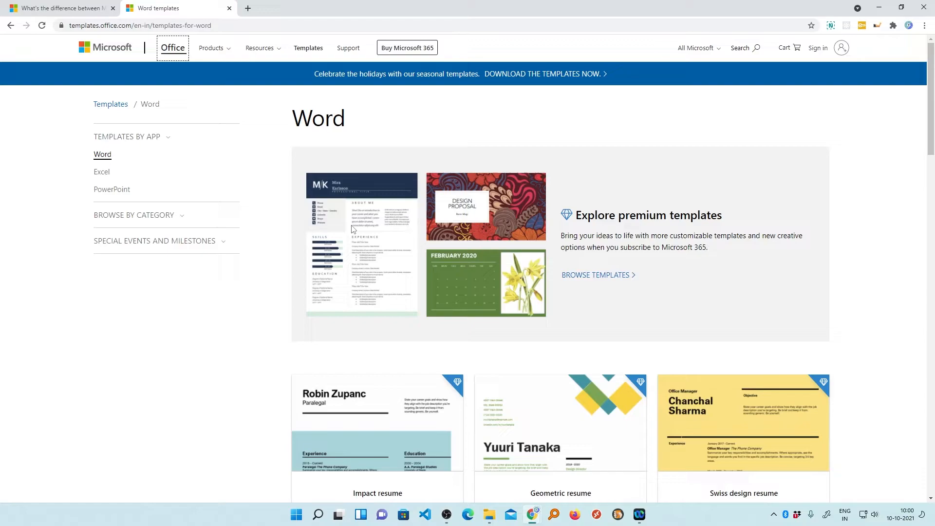
{"action": "mouse_move", "coordinate": [406, 162]}
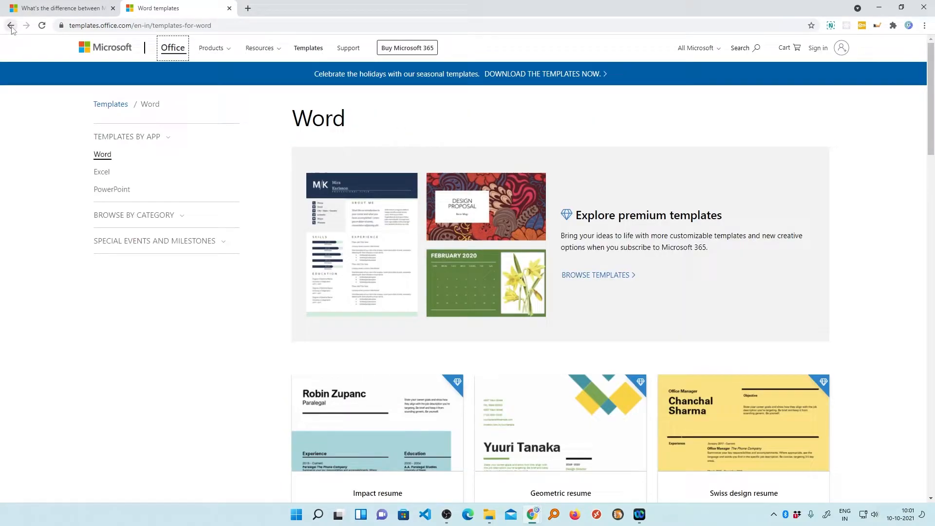
- From the templates home page, expand all categories and open the PowerPoint template collection
{"action": "left_click", "coordinate": [10, 24]}
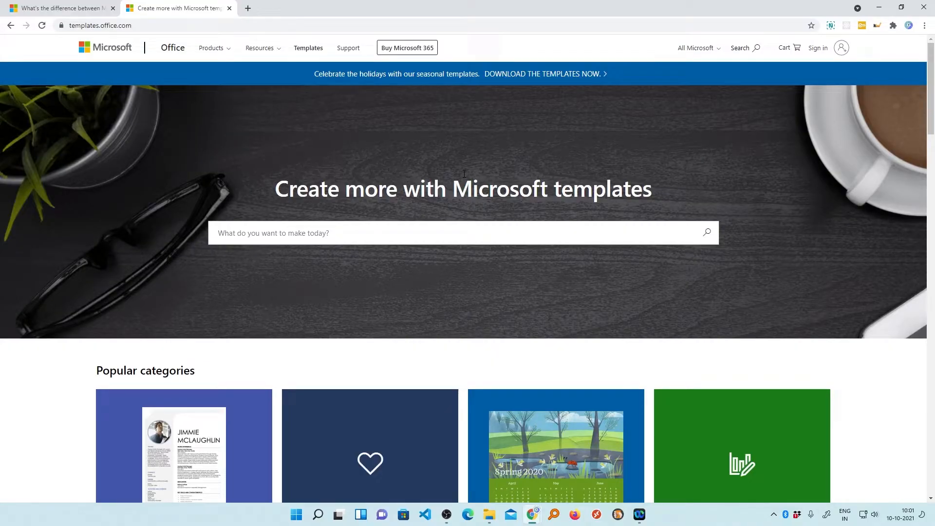
{"action": "scroll", "scroll_direction": "down", "scroll_amount": 3}
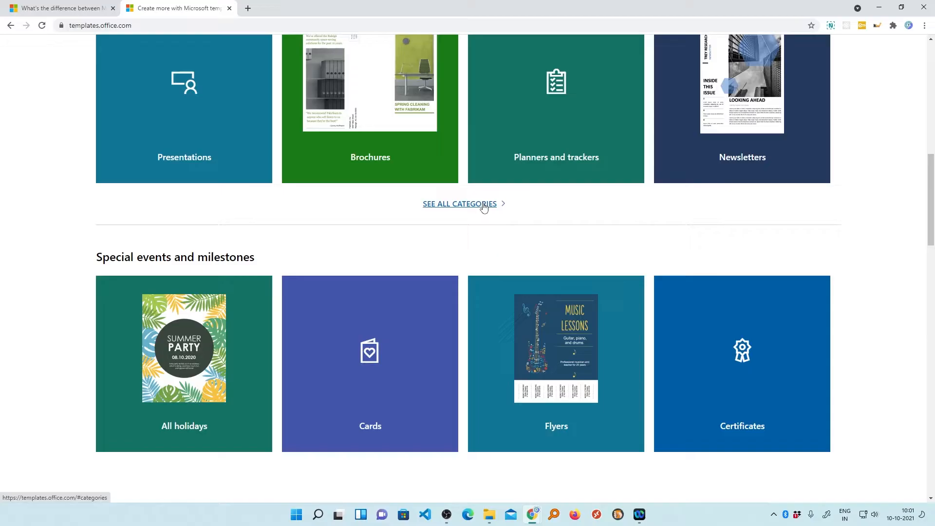
{"action": "left_click", "coordinate": [460, 204]}
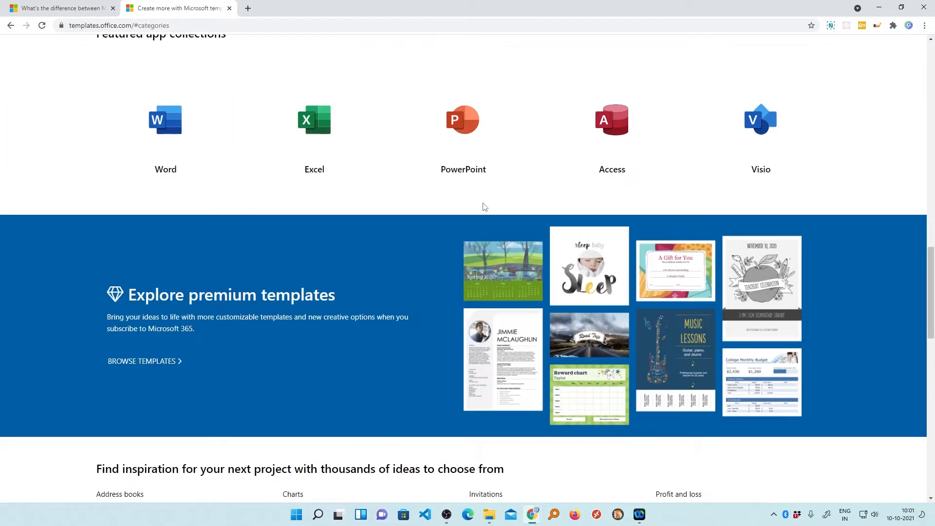
{"action": "scroll", "scroll_direction": "down", "scroll_amount": 3}
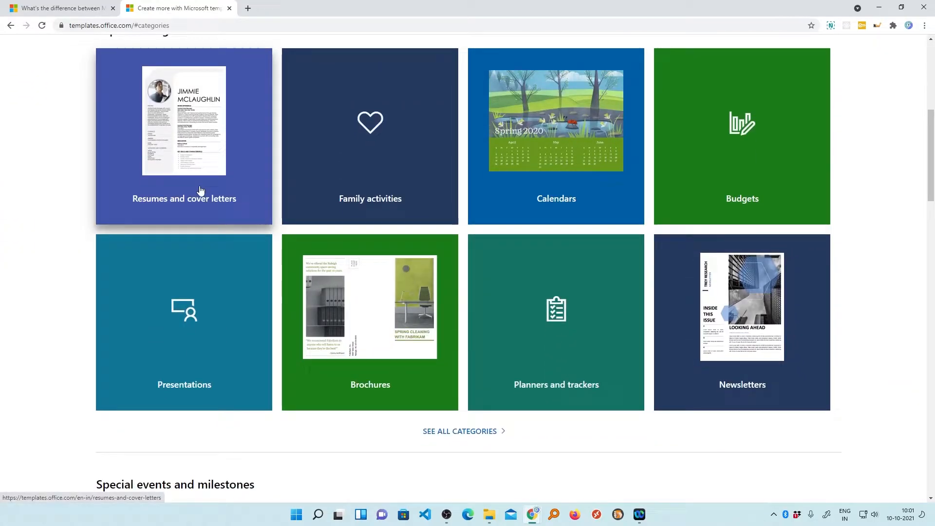
{"action": "mouse_move", "coordinate": [459, 431]}
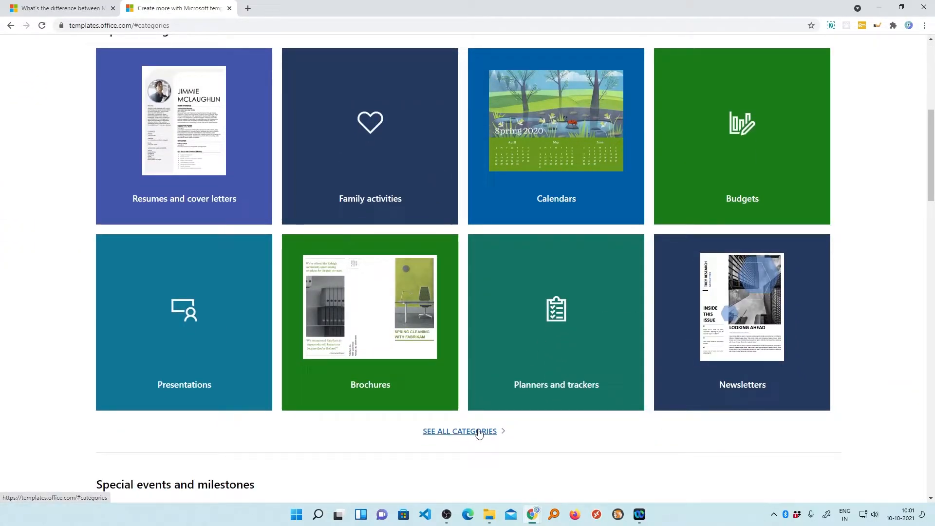
{"action": "scroll", "scroll_direction": "up", "scroll_amount": 3}
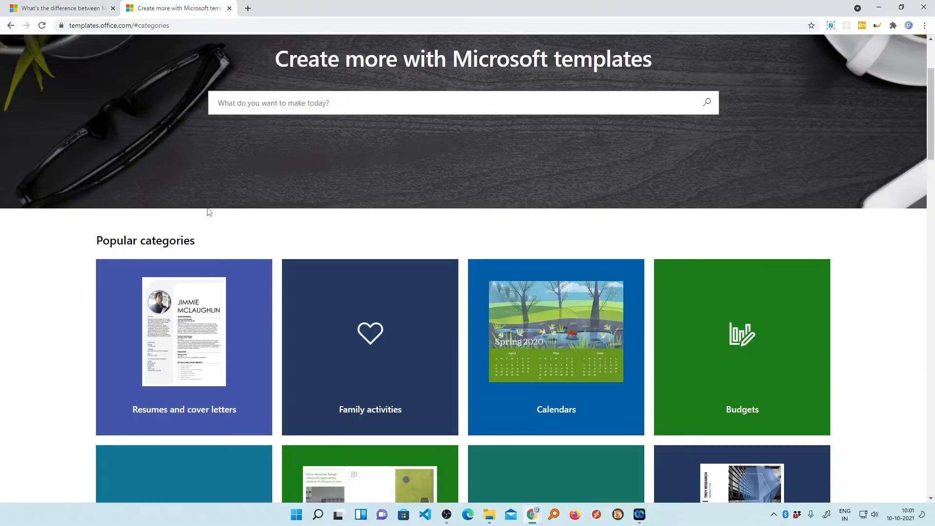
{"action": "scroll", "scroll_direction": "down", "scroll_amount": 3}
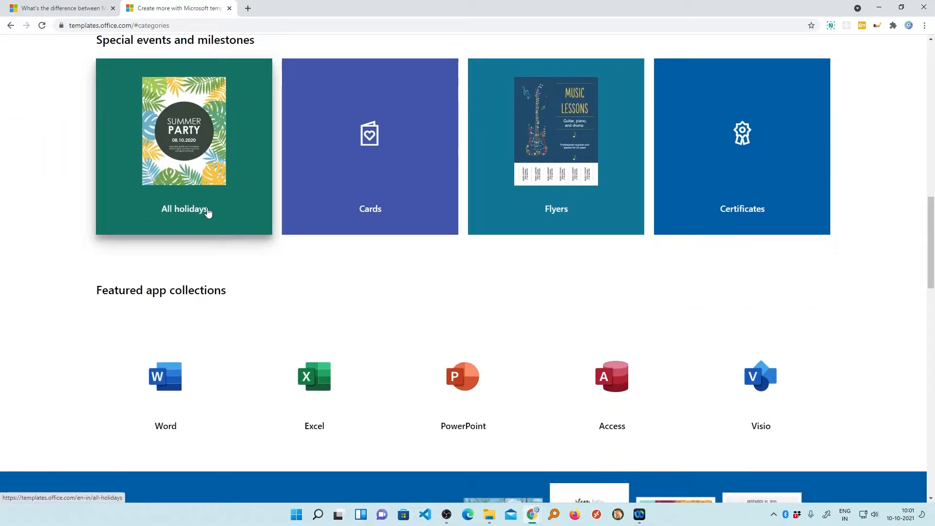
{"action": "left_click", "coordinate": [463, 376]}
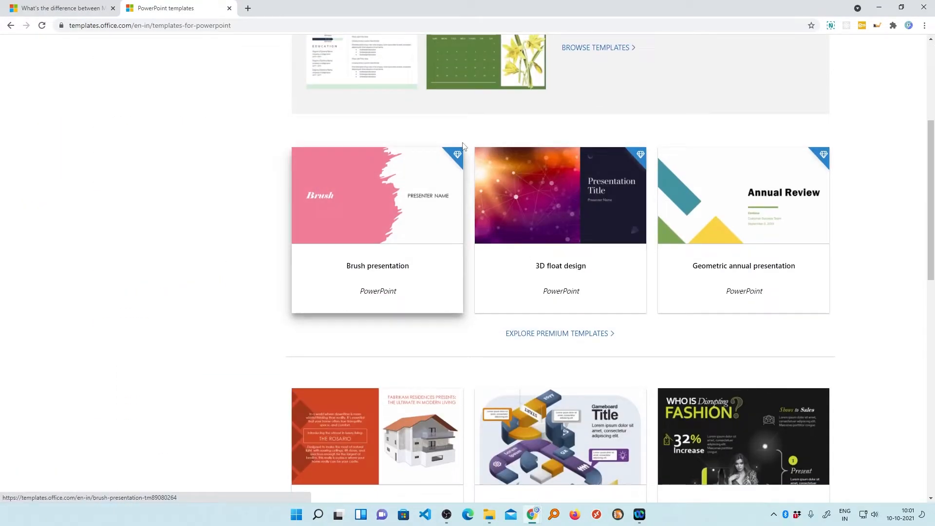
{"action": "mouse_move", "coordinate": [457, 161]}
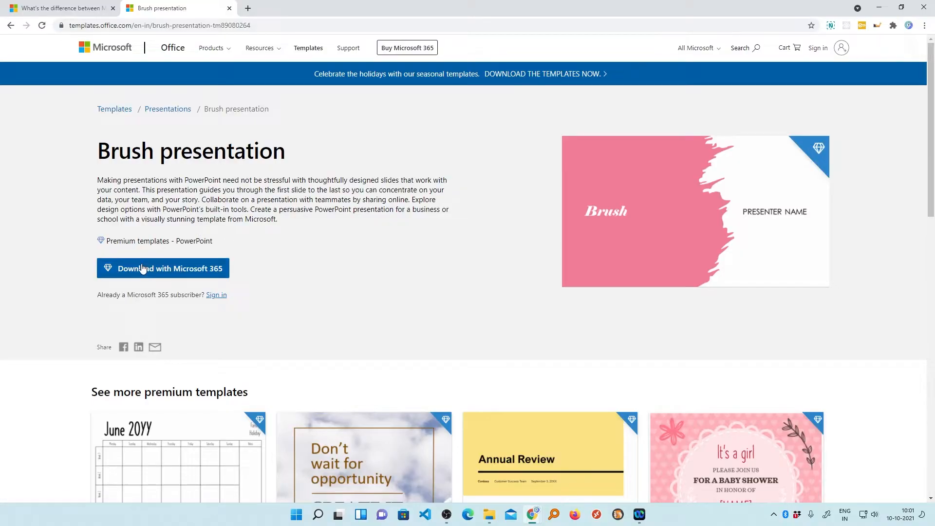
{"action": "mouse_move", "coordinate": [297, 270]}
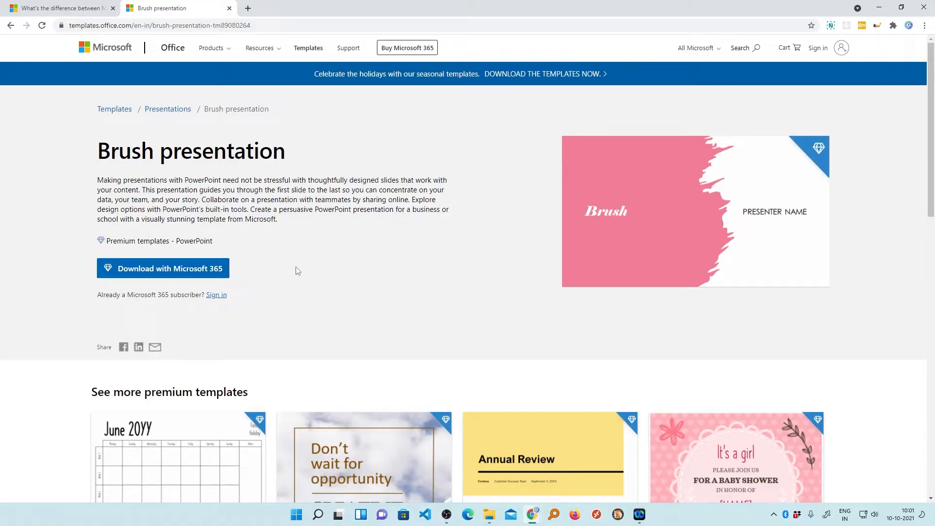
{"action": "mouse_move", "coordinate": [103, 45]}
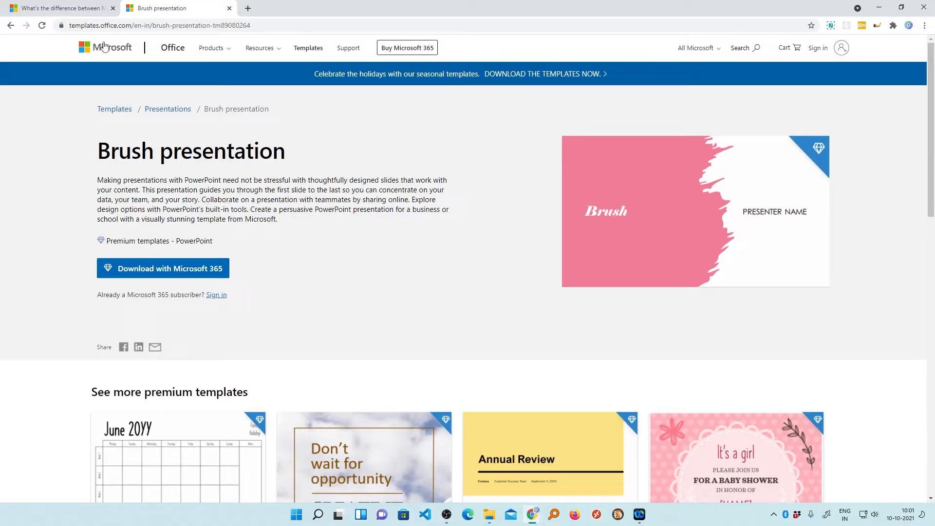
- Go to the Microsoft.com home page from the Brush presentation template page
{"action": "left_click", "coordinate": [105, 48]}
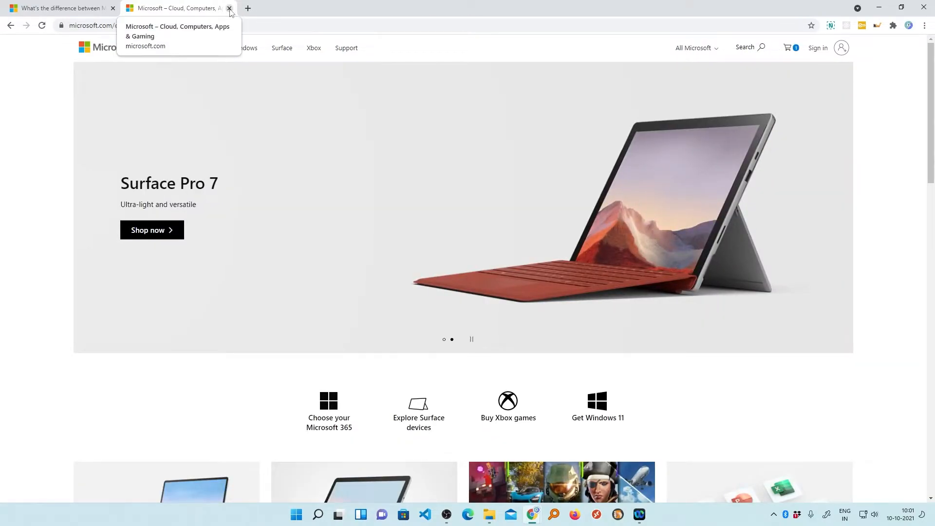
- Close the Microsoft home tab and read the Office 2021 vs Microsoft 365 table and FAQ
{"action": "left_click", "coordinate": [229, 8]}
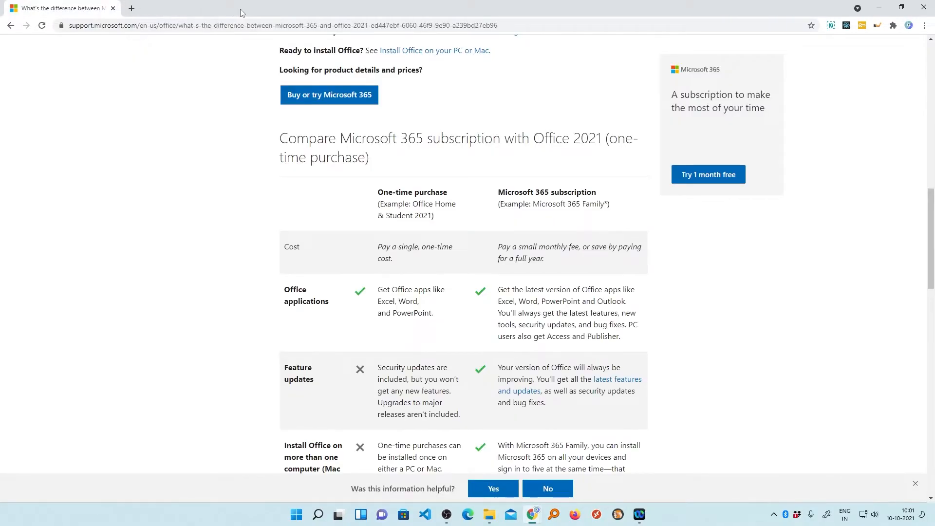
{"action": "scroll", "scroll_direction": "down", "scroll_amount": 3}
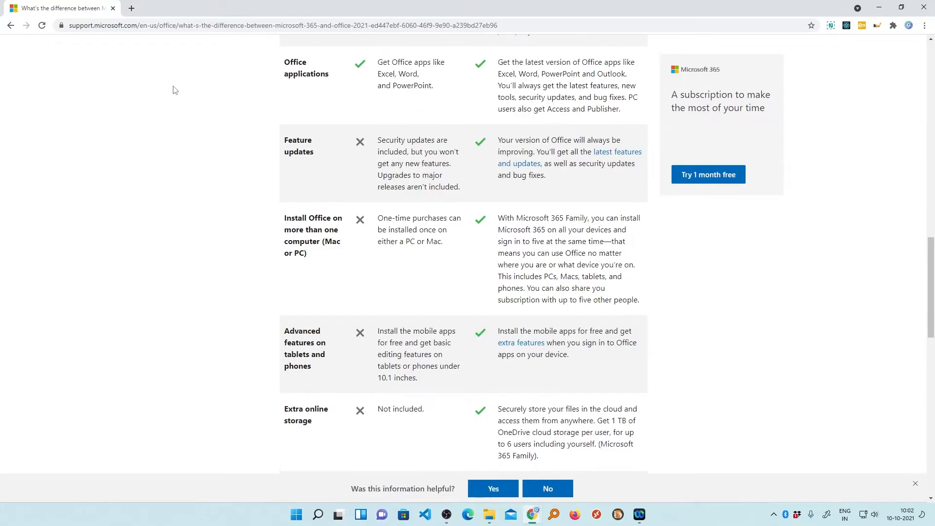
{"action": "mouse_move", "coordinate": [244, 88]}
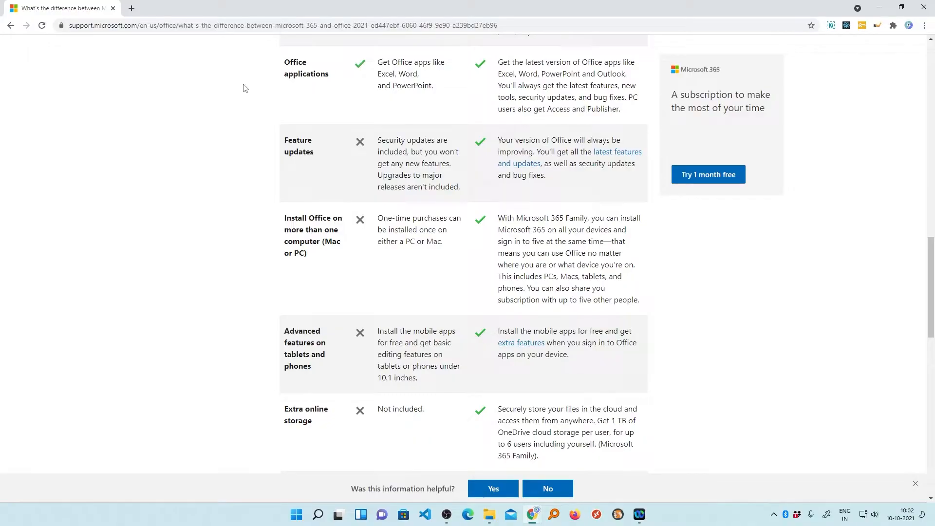
{"action": "mouse_move", "coordinate": [367, 150]}
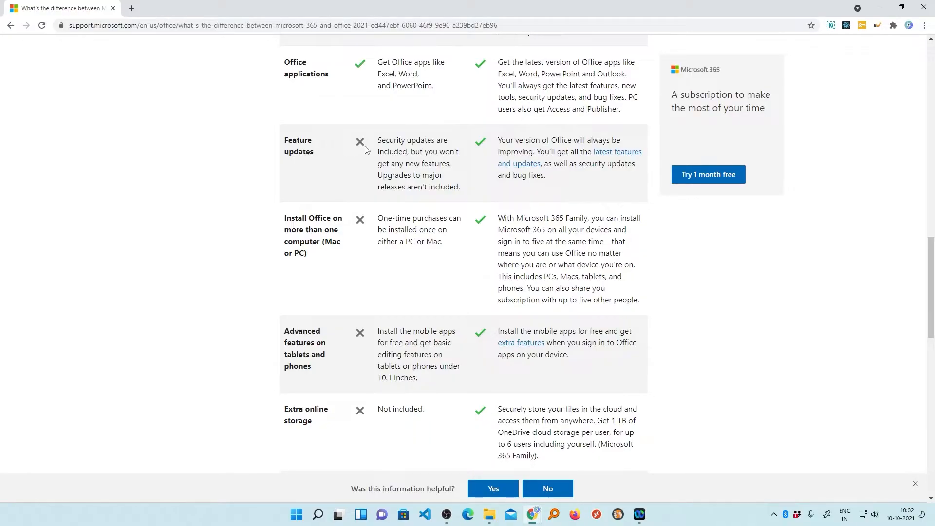
{"action": "scroll", "scroll_direction": "up", "scroll_amount": 3}
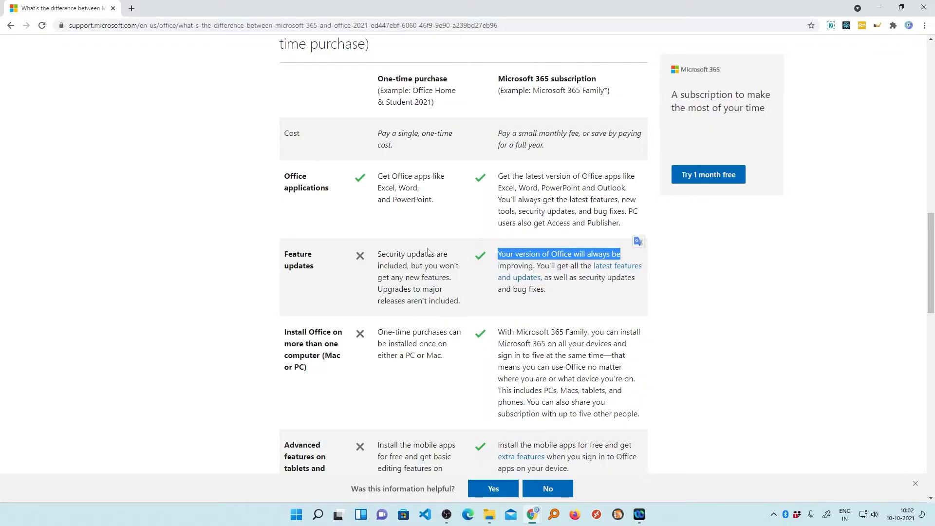
{"action": "left_click", "coordinate": [366, 244]}
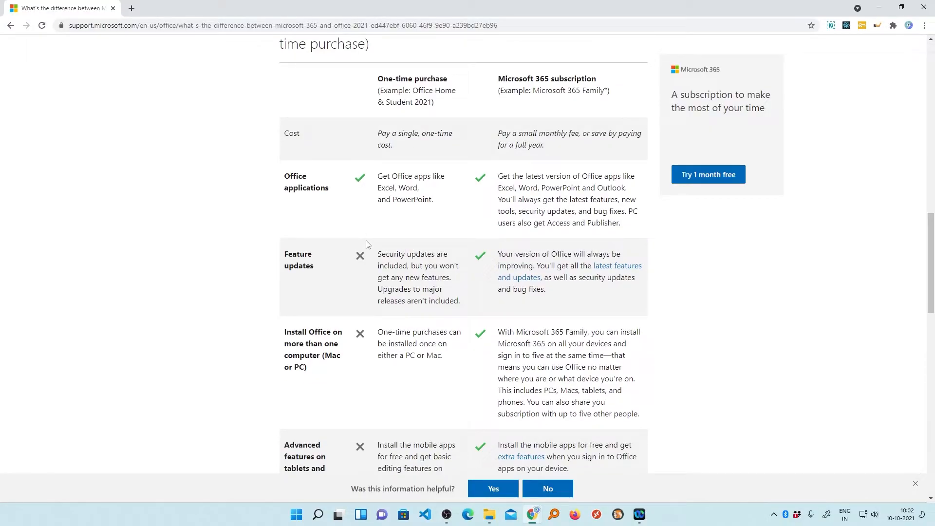
{"action": "mouse_move", "coordinate": [399, 246]}
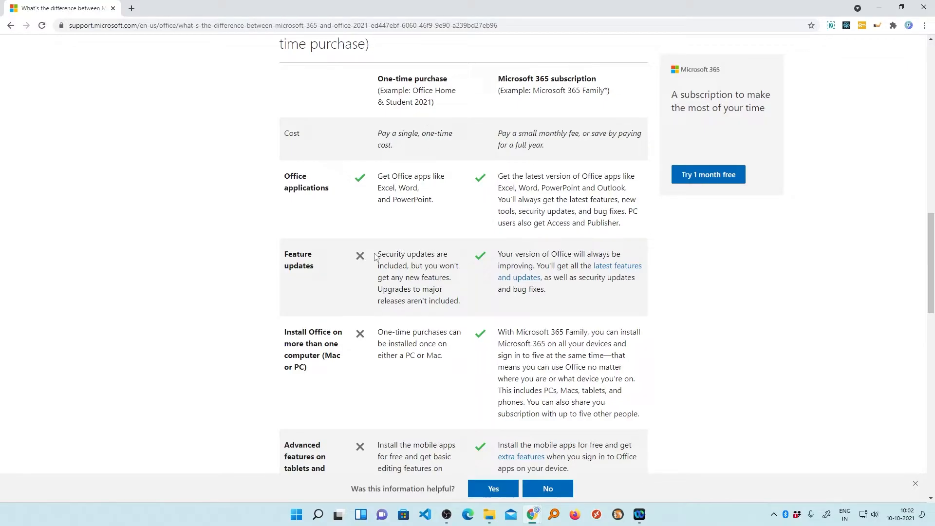
{"action": "mouse_move", "coordinate": [443, 264]}
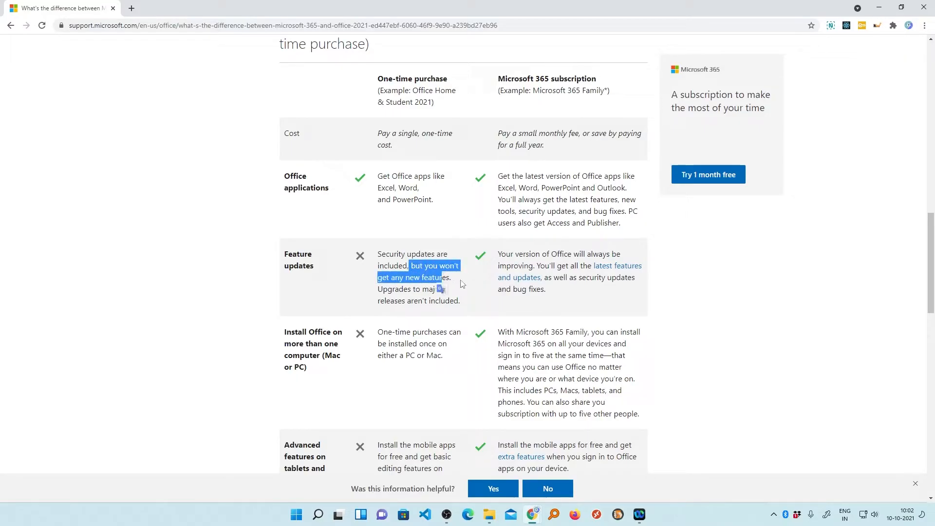
{"action": "scroll", "scroll_direction": "down", "scroll_amount": 3}
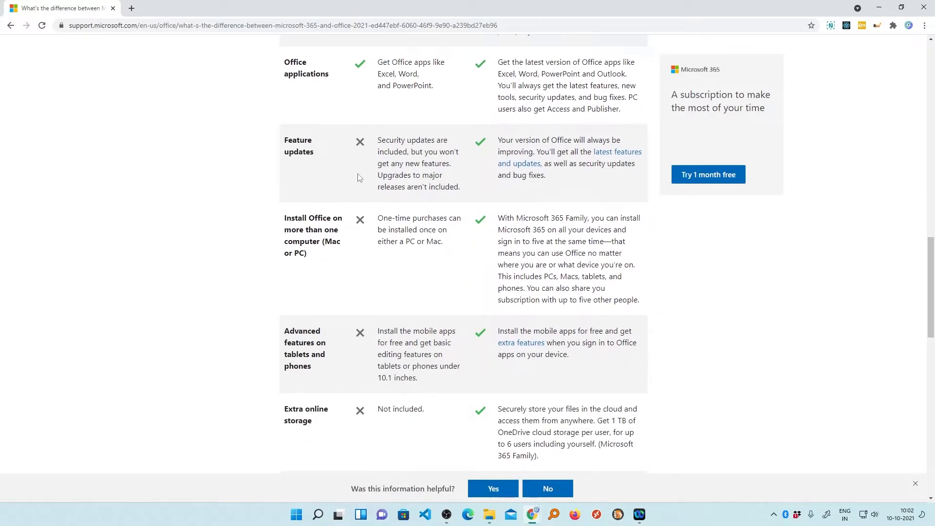
{"action": "scroll", "scroll_direction": "up", "scroll_amount": 3}
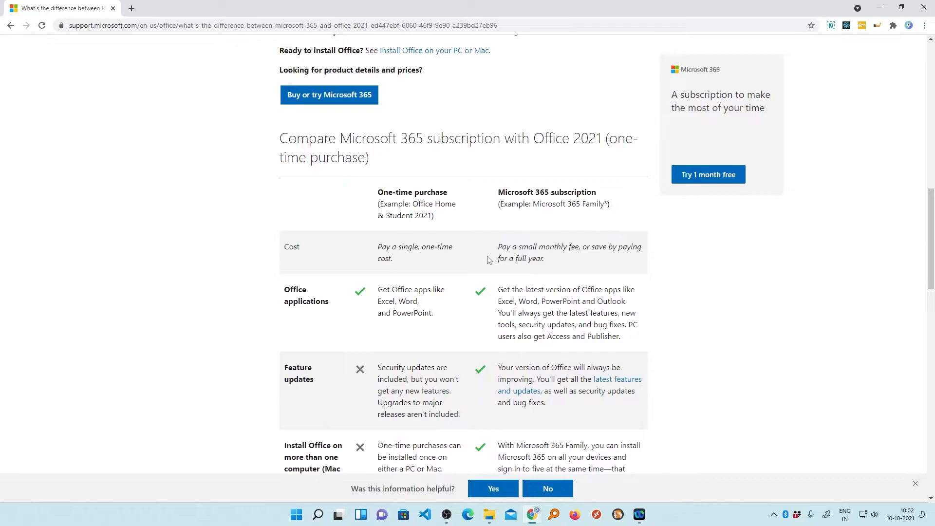
{"action": "scroll", "scroll_direction": "down", "scroll_amount": 3}
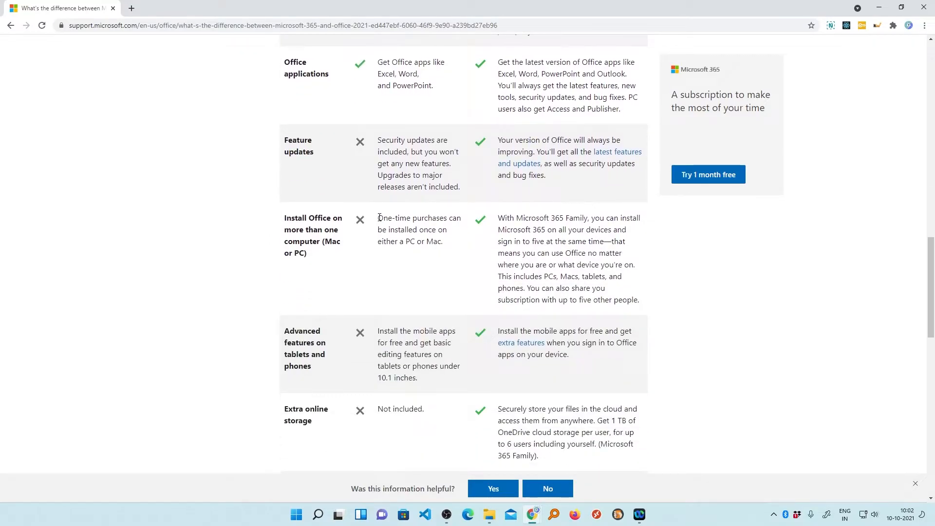
{"action": "mouse_move", "coordinate": [452, 244]}
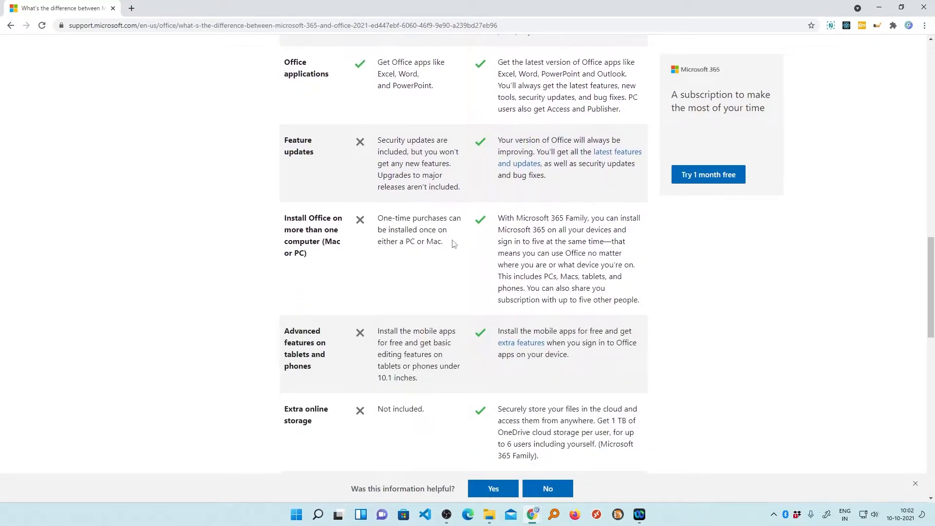
{"action": "scroll", "scroll_direction": "up", "scroll_amount": 3}
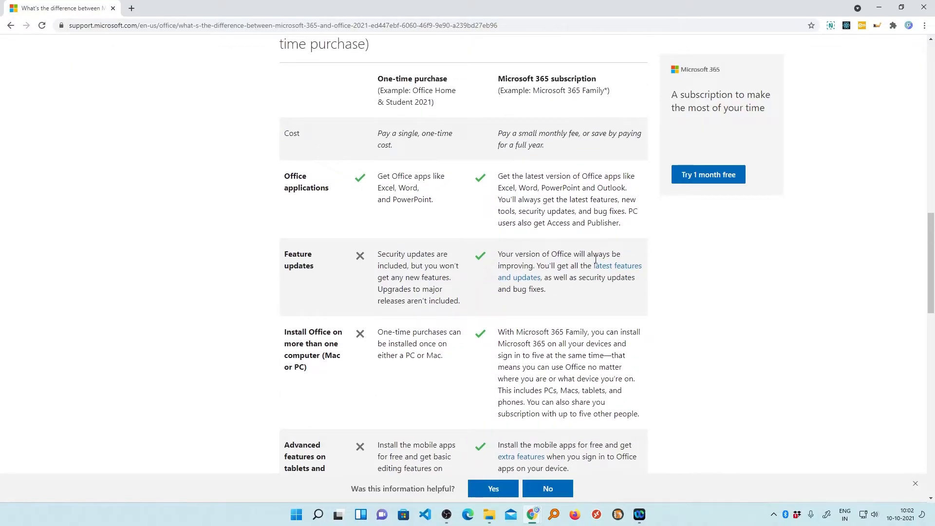
{"action": "scroll", "scroll_direction": "down", "scroll_amount": 3}
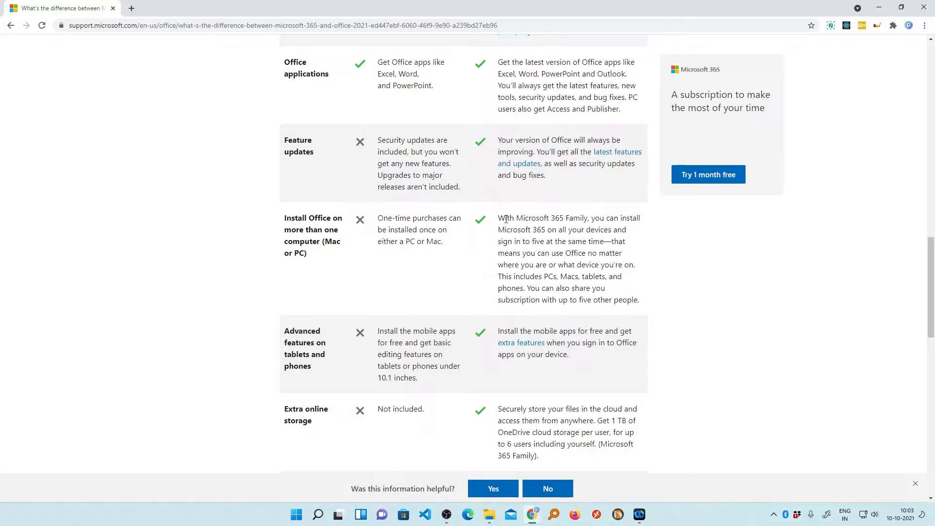
{"action": "scroll", "scroll_direction": "down", "scroll_amount": 3}
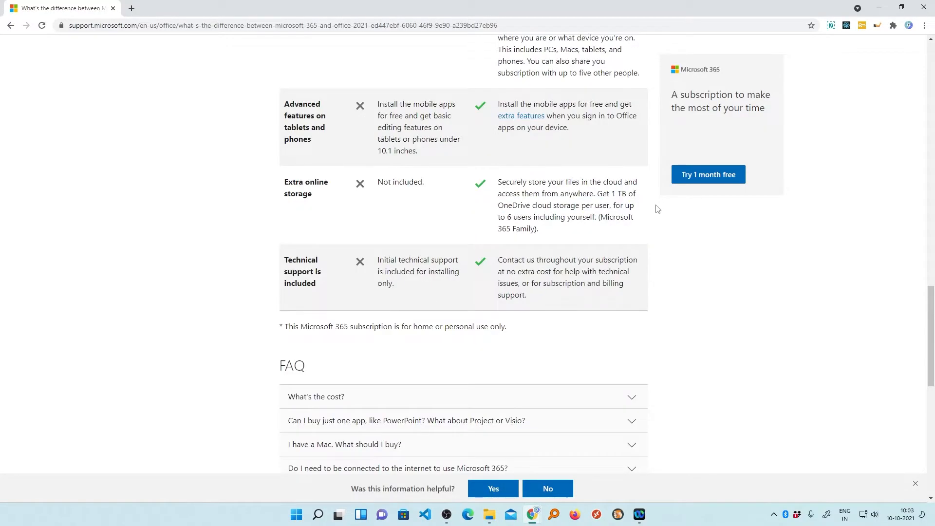
{"action": "mouse_move", "coordinate": [604, 192]}
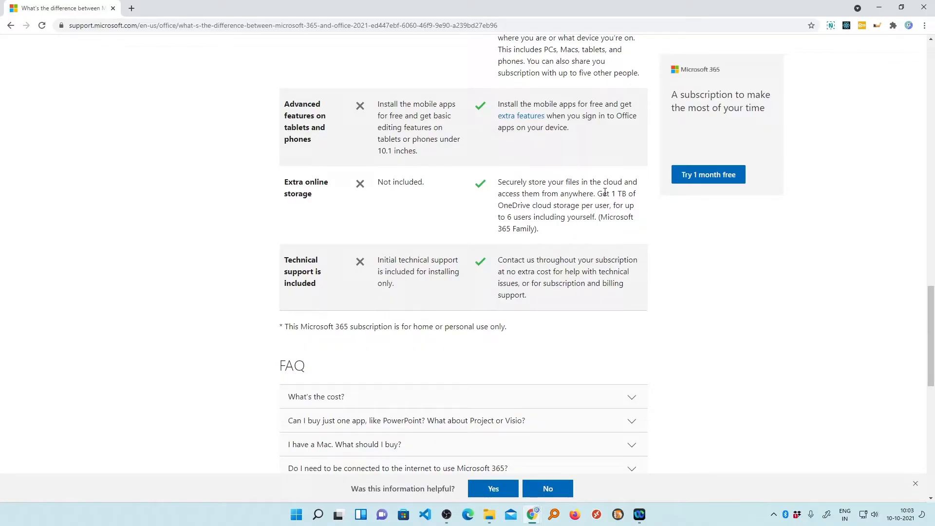
{"action": "scroll", "scroll_direction": "down", "scroll_amount": 3}
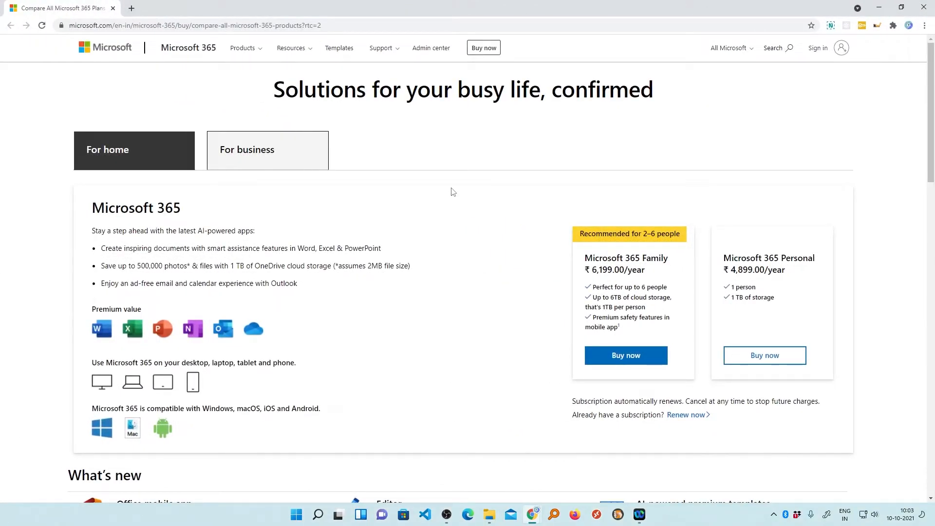
{"action": "scroll", "scroll_direction": "down", "scroll_amount": 3}
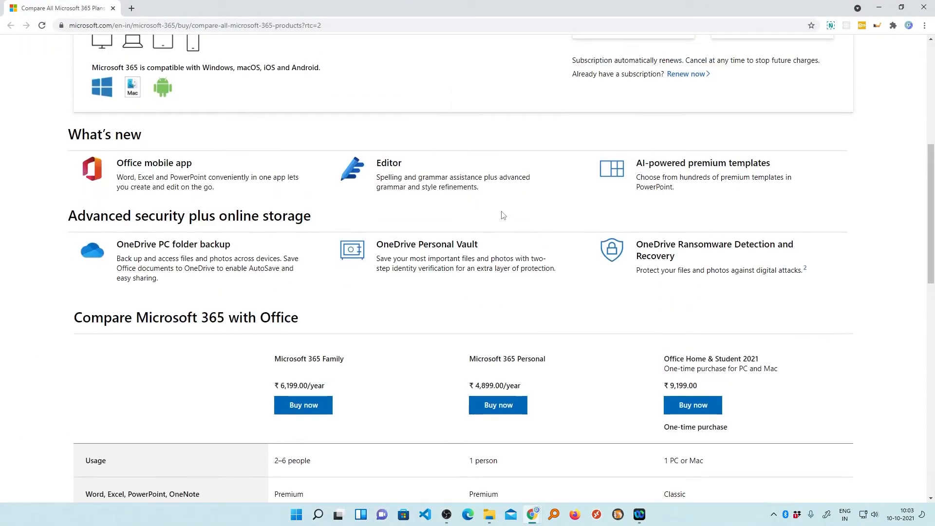
{"action": "scroll", "scroll_direction": "down", "scroll_amount": 3}
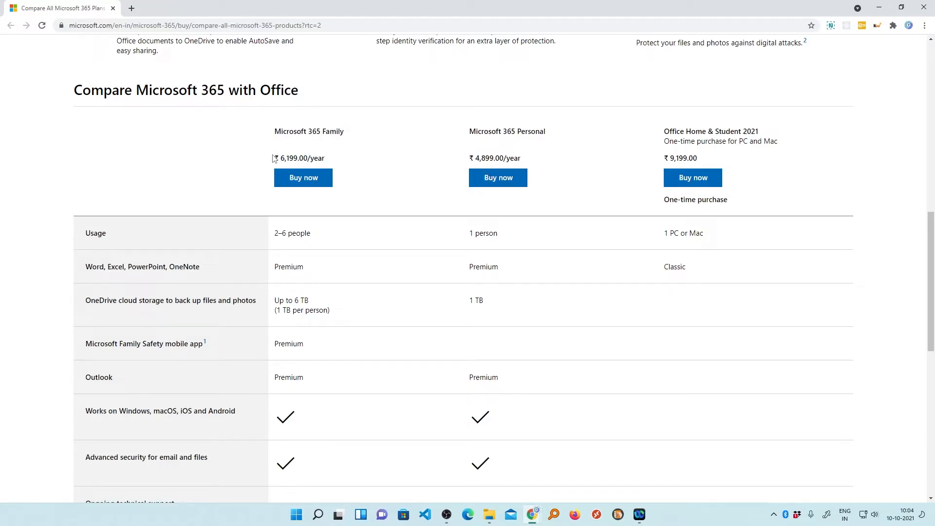
{"action": "mouse_move", "coordinate": [473, 125]}
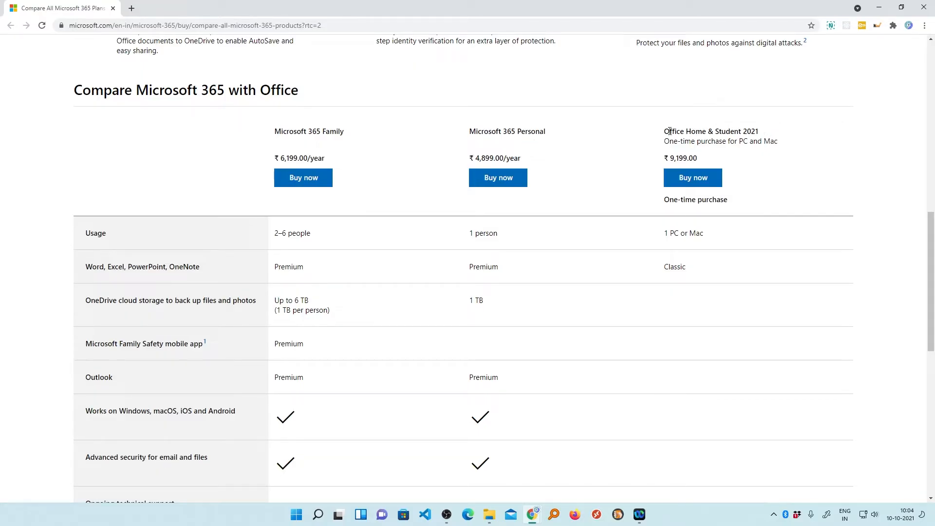
{"action": "mouse_move", "coordinate": [780, 140]}
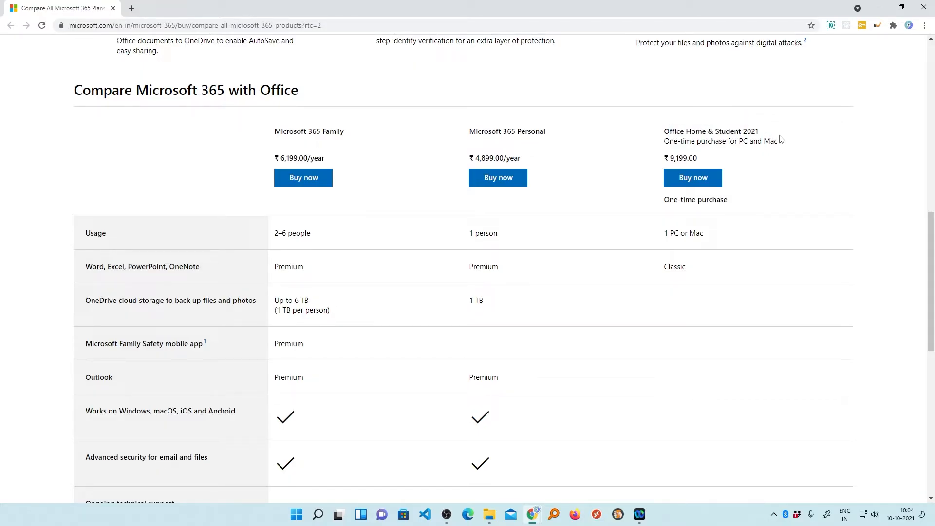
{"action": "mouse_move", "coordinate": [718, 156]}
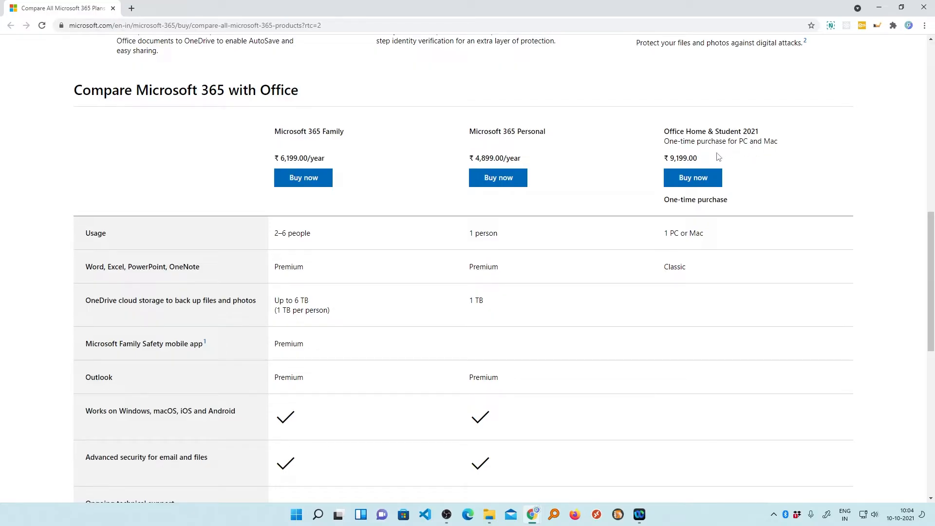
{"action": "mouse_move", "coordinate": [720, 156]}
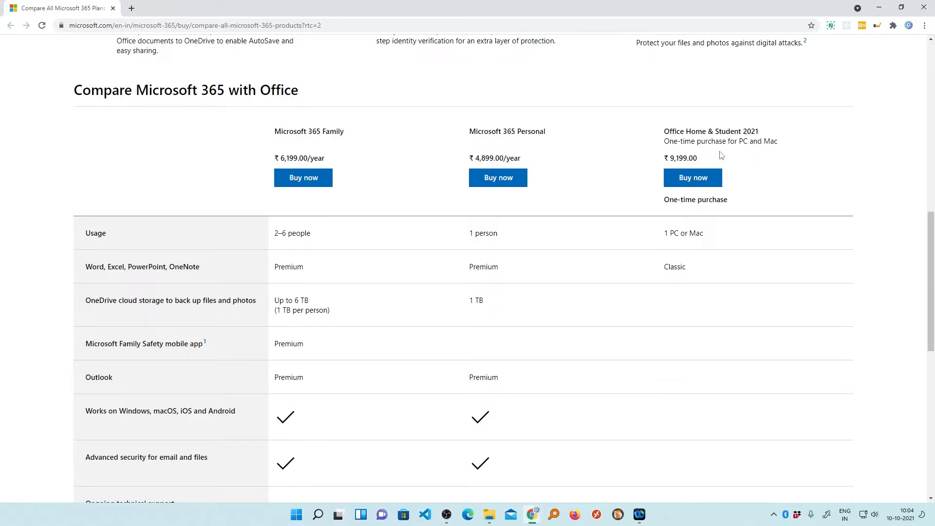
{"action": "scroll", "scroll_direction": "down", "scroll_amount": 3}
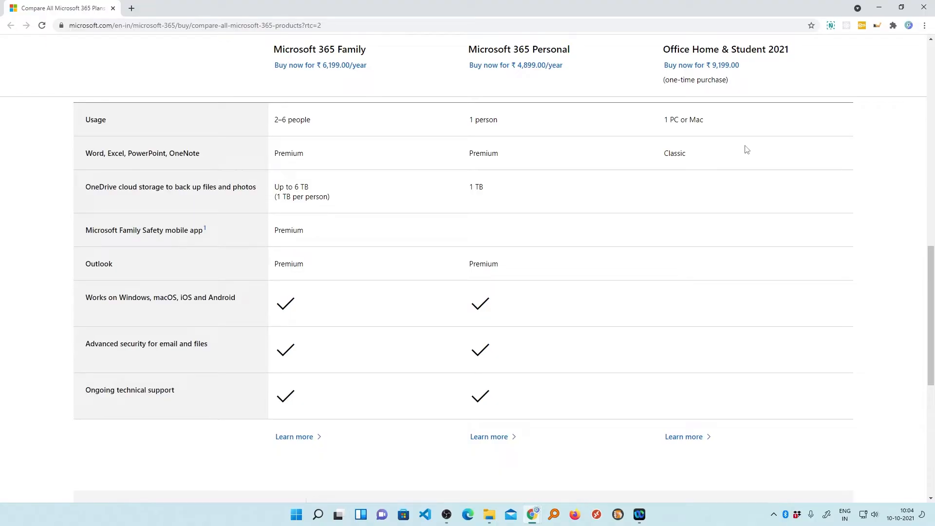
{"action": "scroll", "scroll_direction": "down", "scroll_amount": 3}
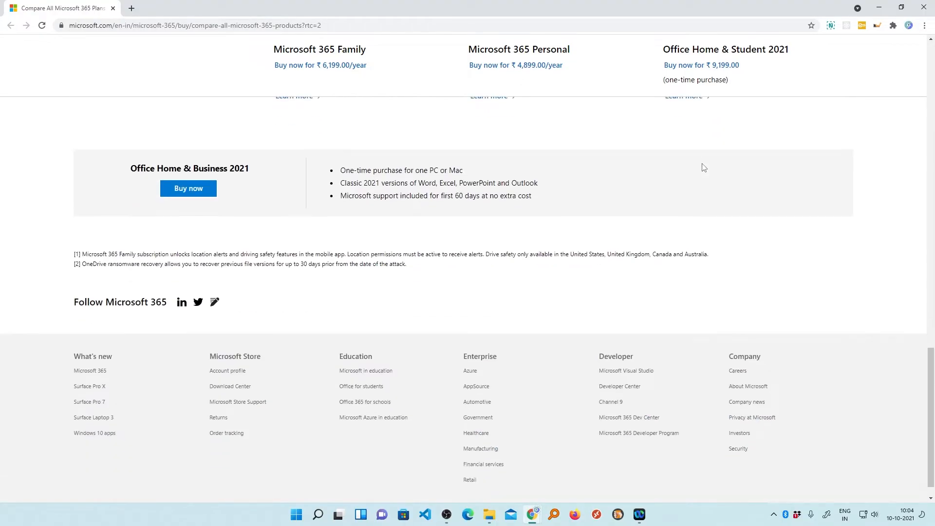
{"action": "scroll", "scroll_direction": "up", "scroll_amount": 3}
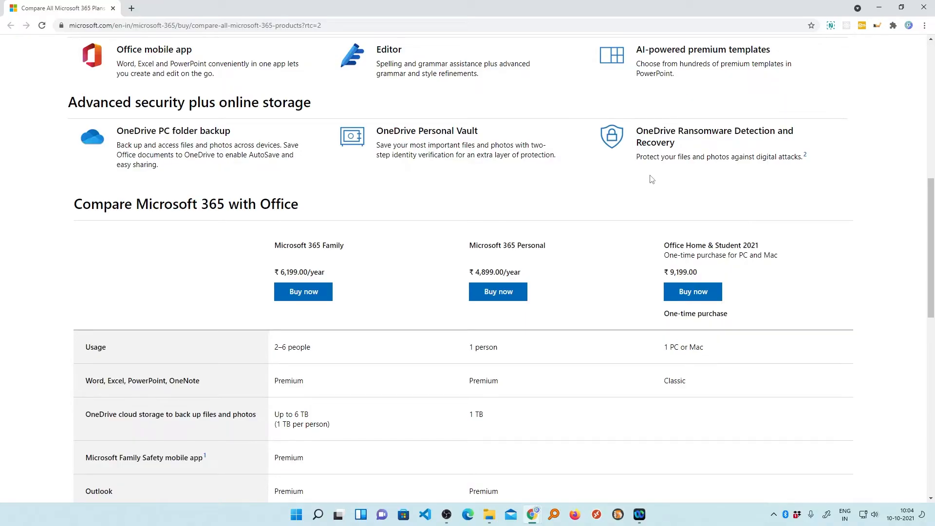
{"action": "scroll", "scroll_direction": "up", "scroll_amount": 3}
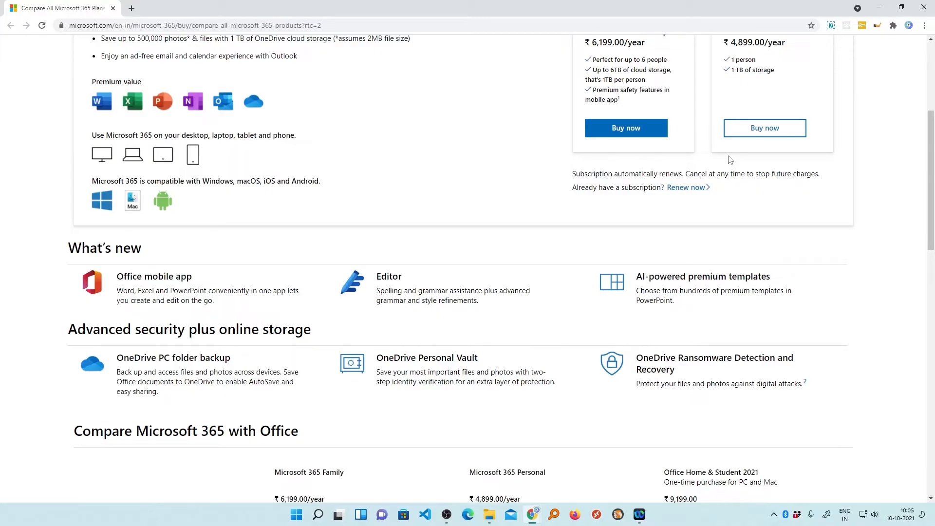
{"action": "scroll", "scroll_direction": "down", "scroll_amount": 3}
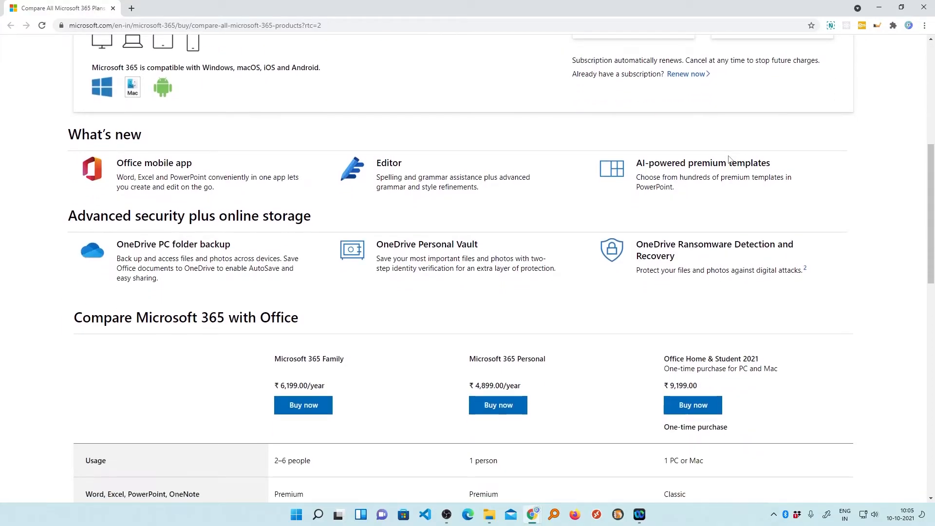
{"action": "mouse_move", "coordinate": [720, 157]}
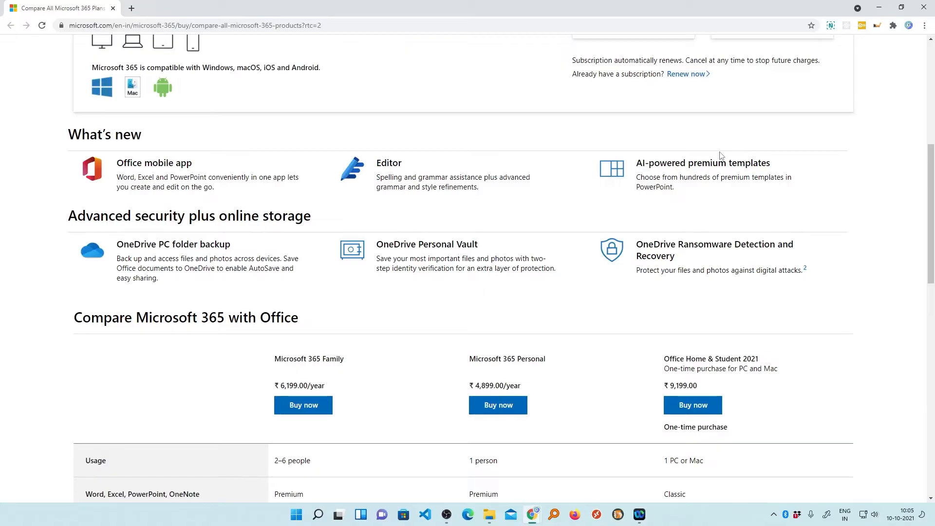
{"action": "mouse_move", "coordinate": [716, 124]}
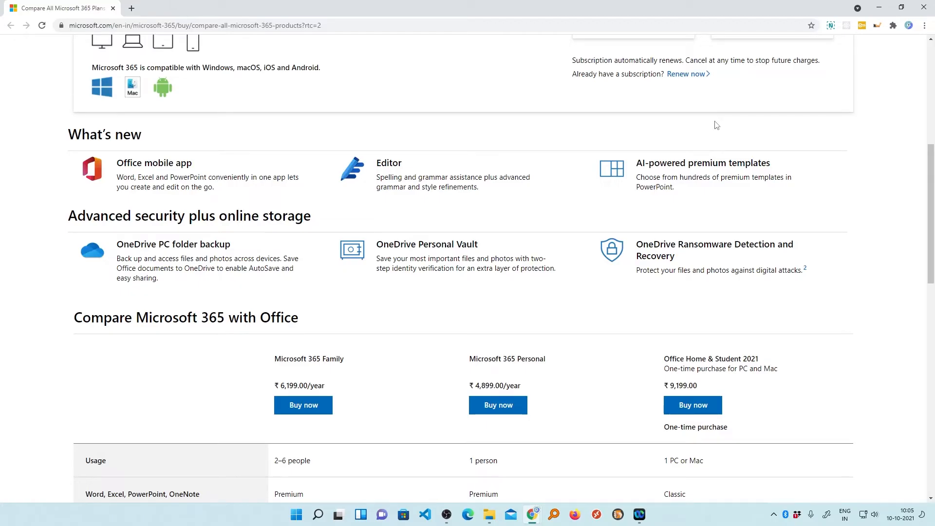
{"action": "mouse_move", "coordinate": [731, 118]}
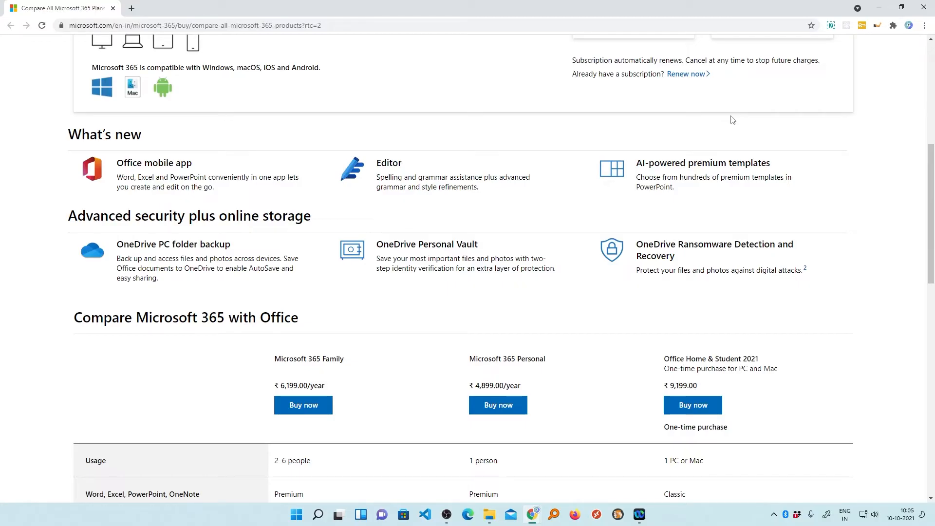
{"action": "mouse_move", "coordinate": [681, 106]}
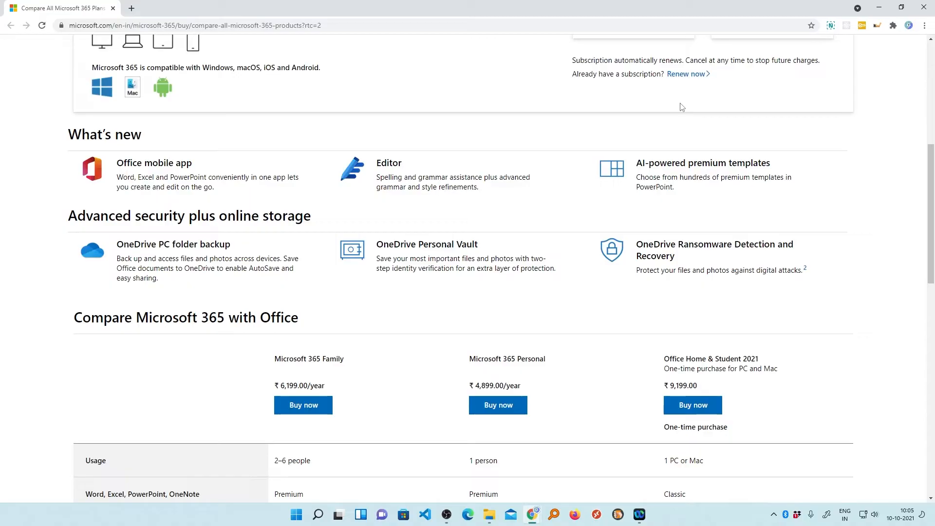
{"action": "scroll", "scroll_direction": "up", "scroll_amount": 3}
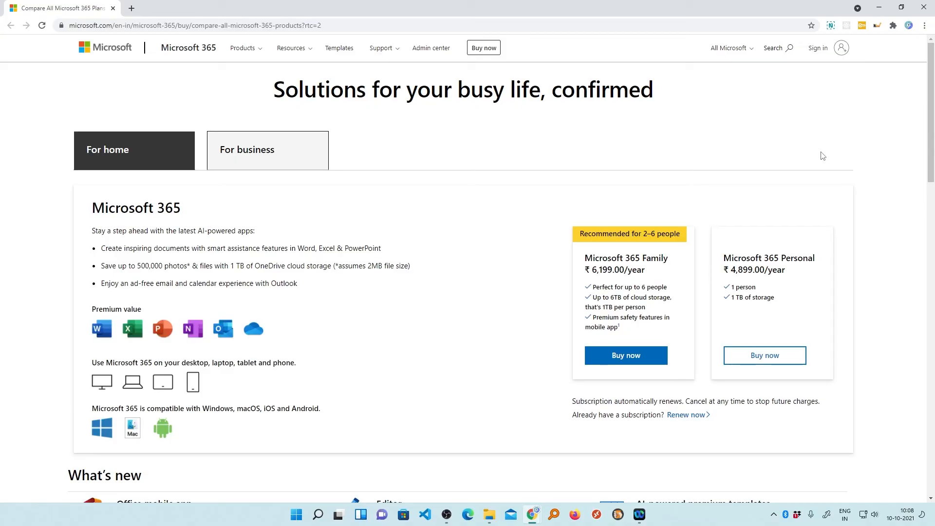
{"action": "scroll", "scroll_direction": "down", "scroll_amount": 3}
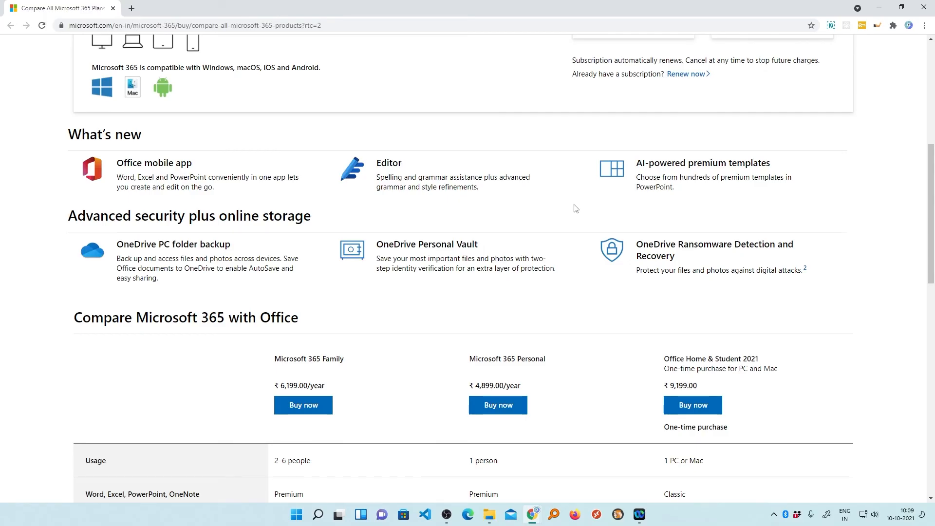